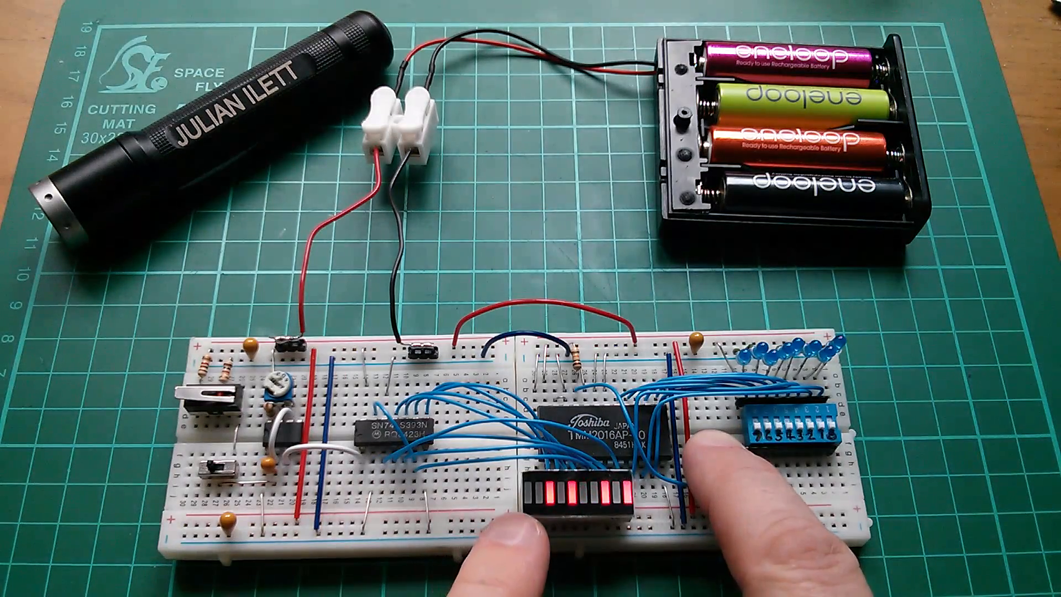
left_click(710, 434)
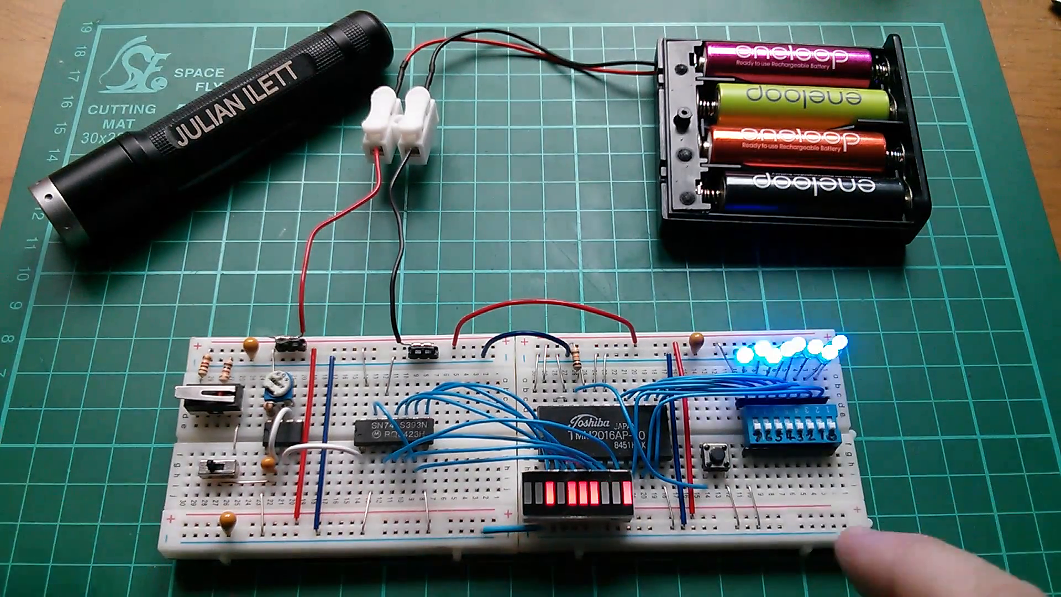